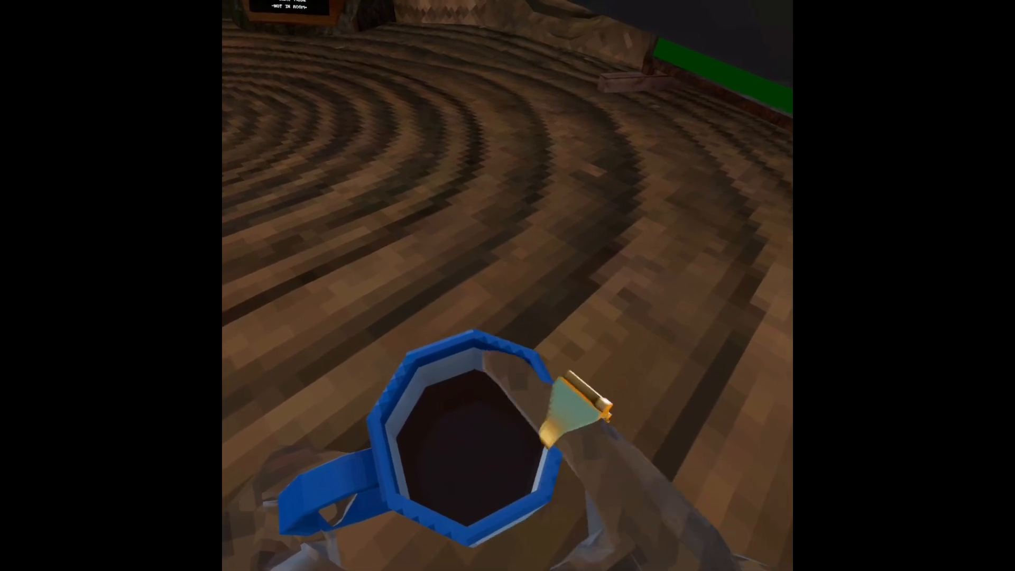
pyautogui.moveTo(508, 285)
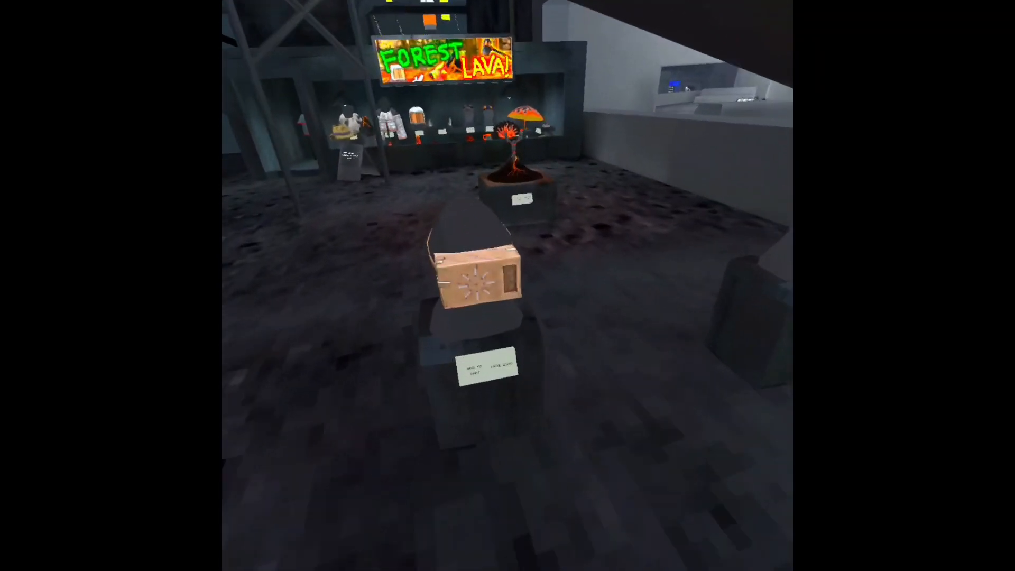
pyautogui.moveTo(507, 285)
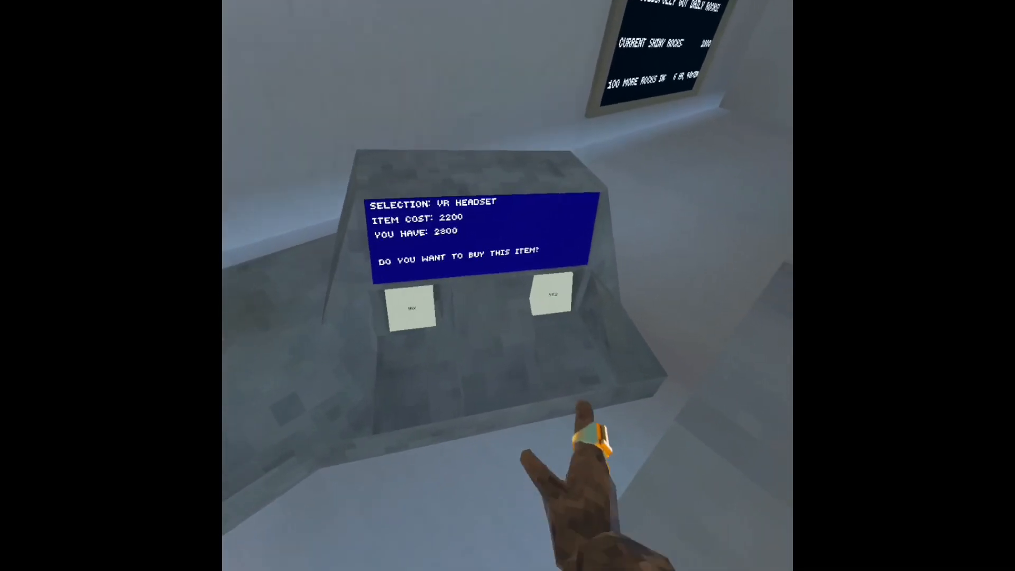
# Confirm buying the VR headset cosmetic for 2200 shiny rocks.
pyautogui.click(552, 295)
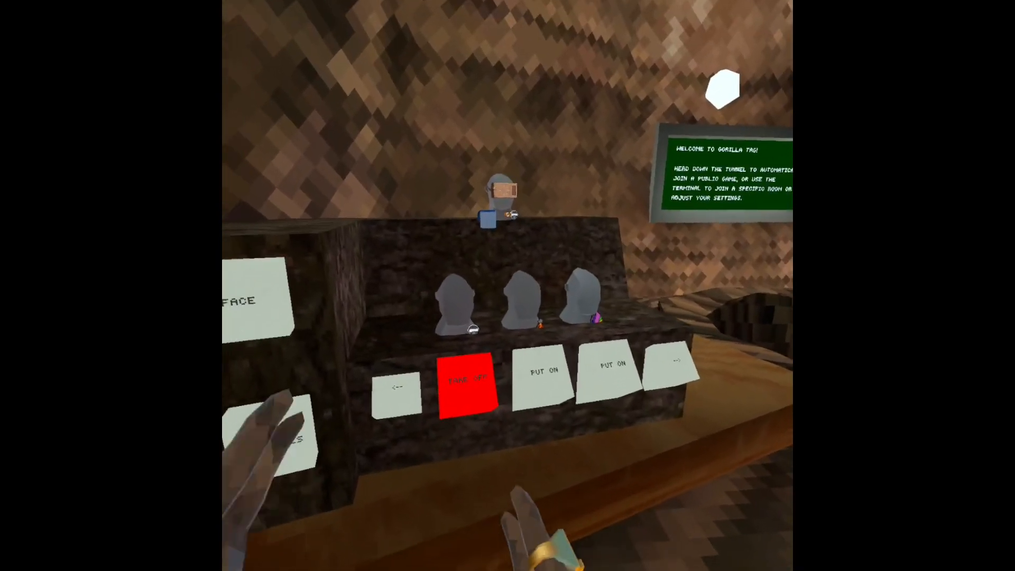
# Put on the newly bought VR headset at the treehouse wardrobe.
pyautogui.click(467, 384)
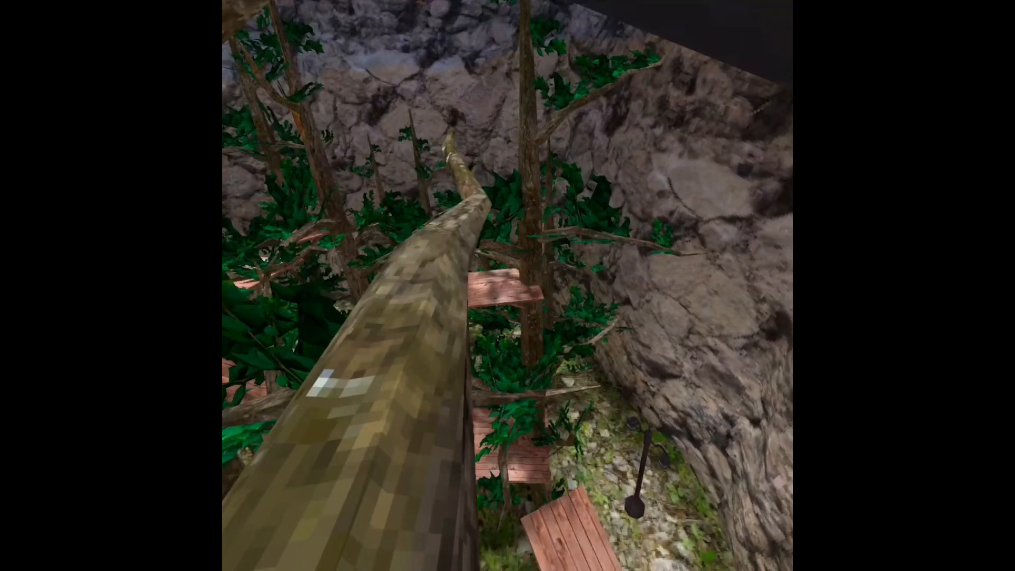
pyautogui.moveTo(507, 285)
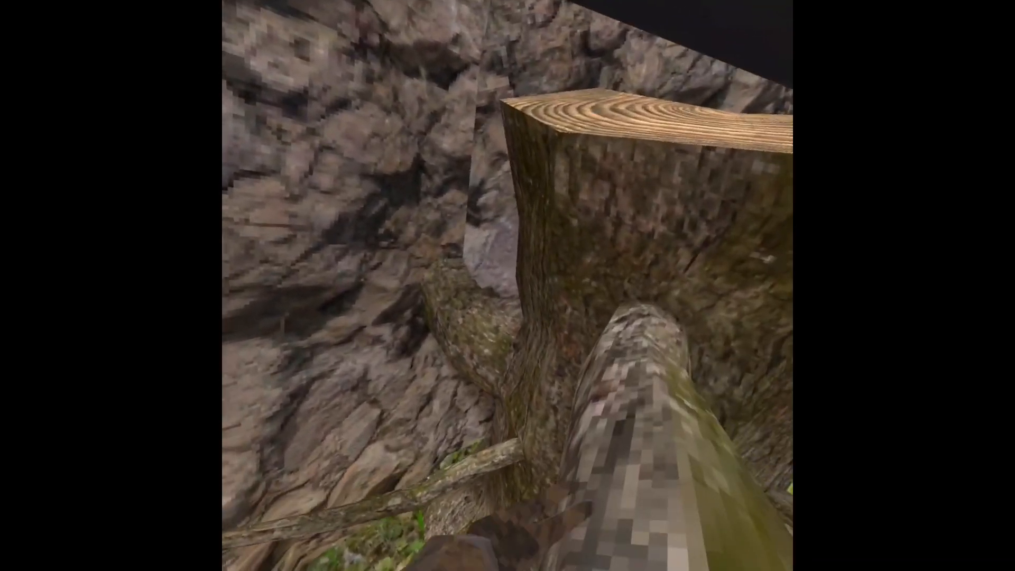
pyautogui.moveTo(507, 285)
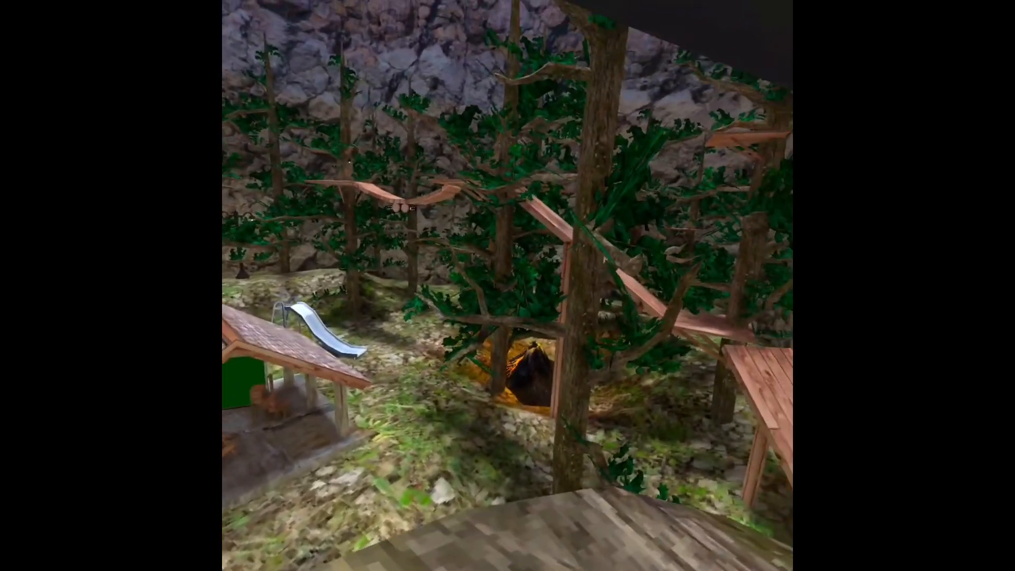
pyautogui.moveTo(507, 286)
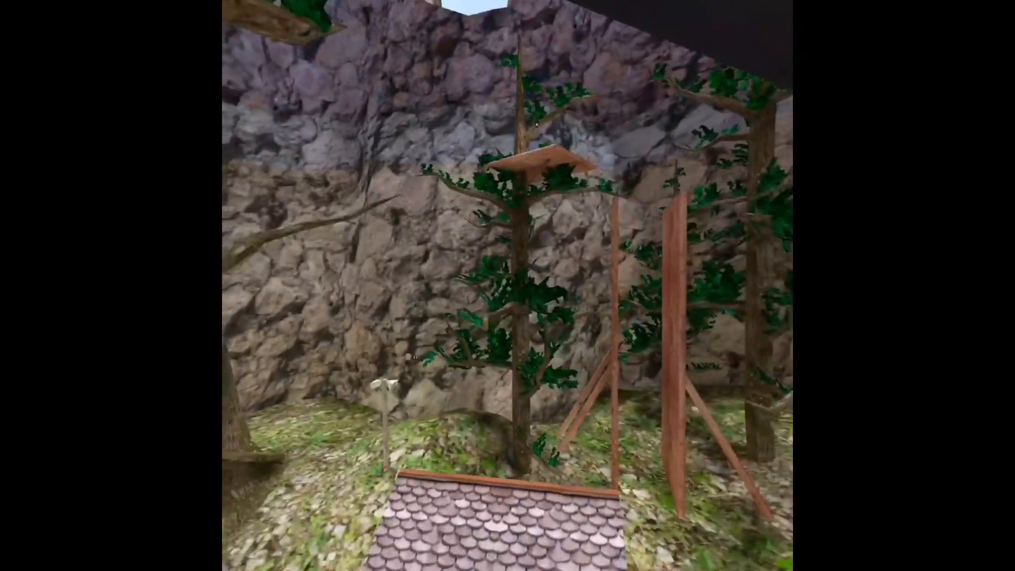
pyautogui.moveTo(507, 285)
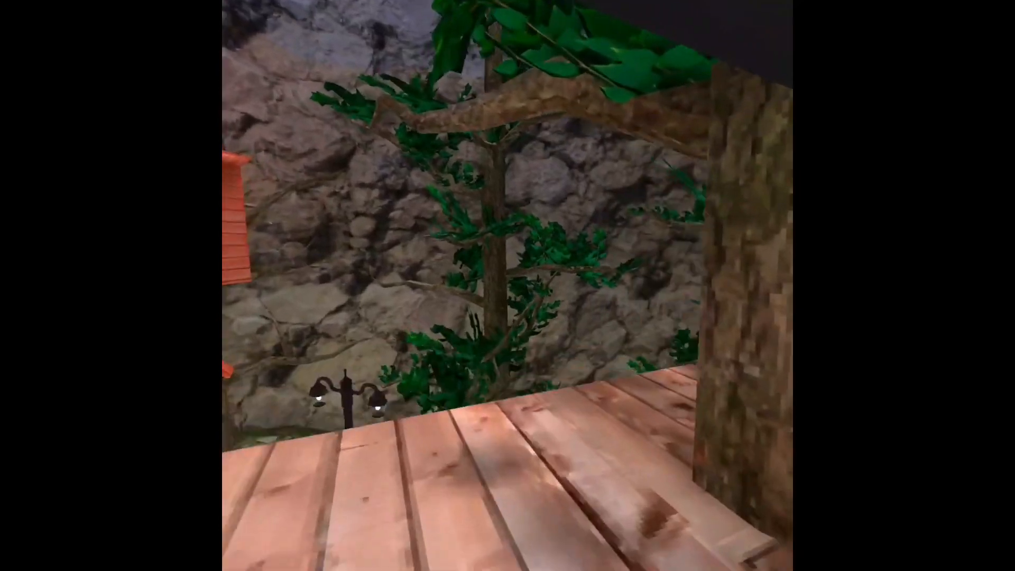
pyautogui.moveTo(507, 285)
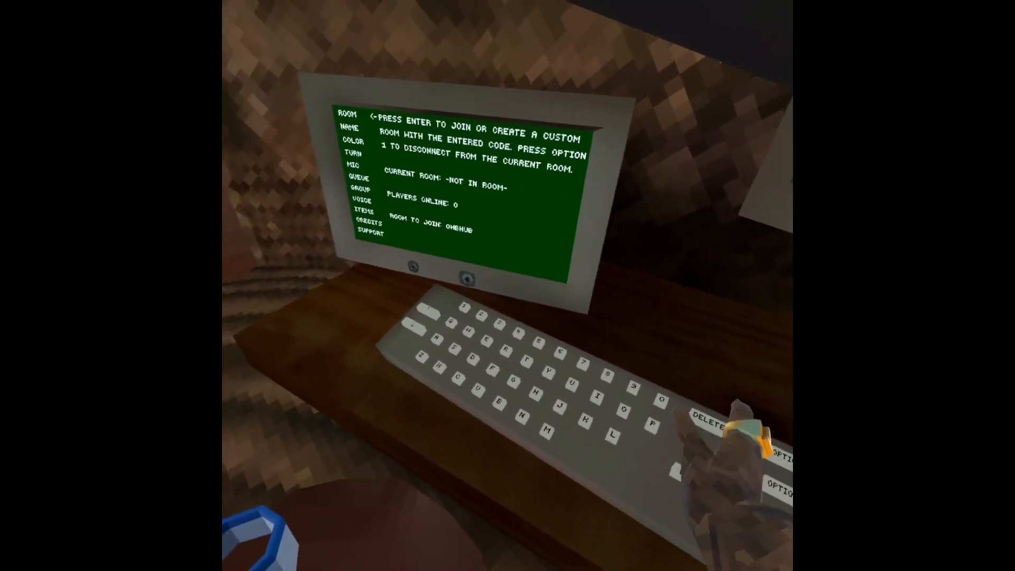
pyautogui.moveTo(508, 285)
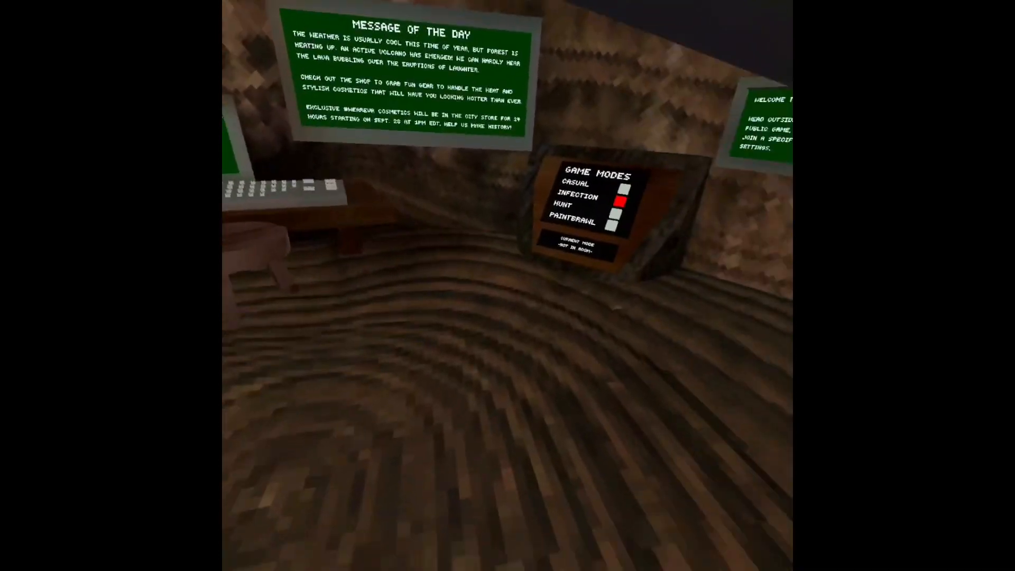